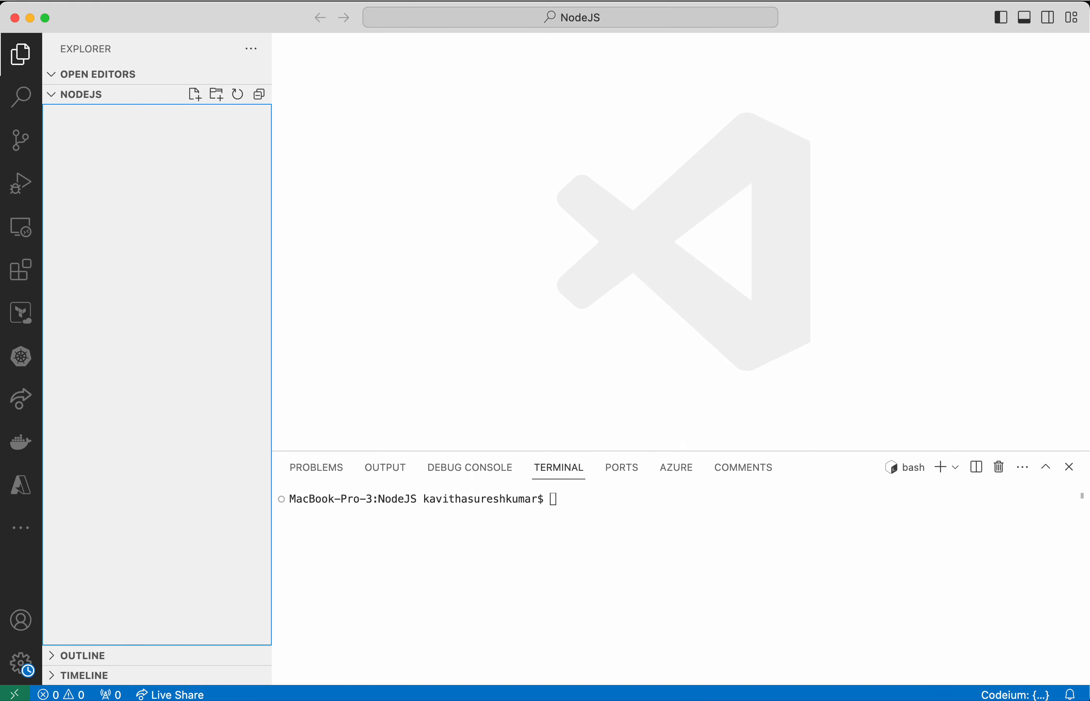
mouse_move(765, 587)
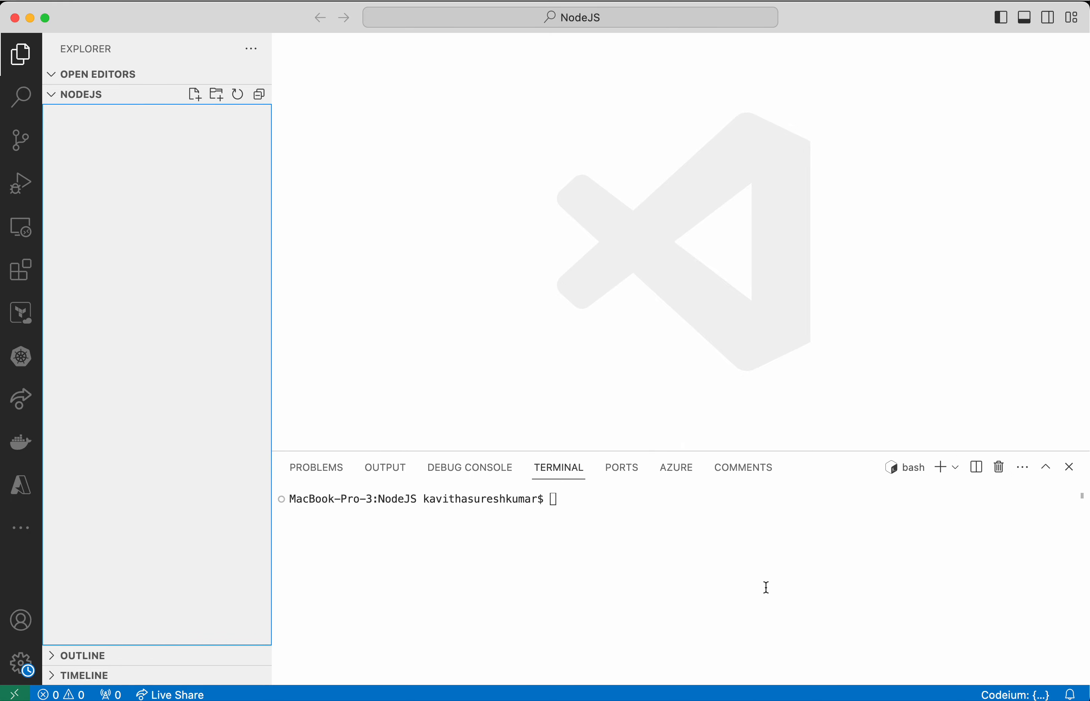
mouse_move(194, 94)
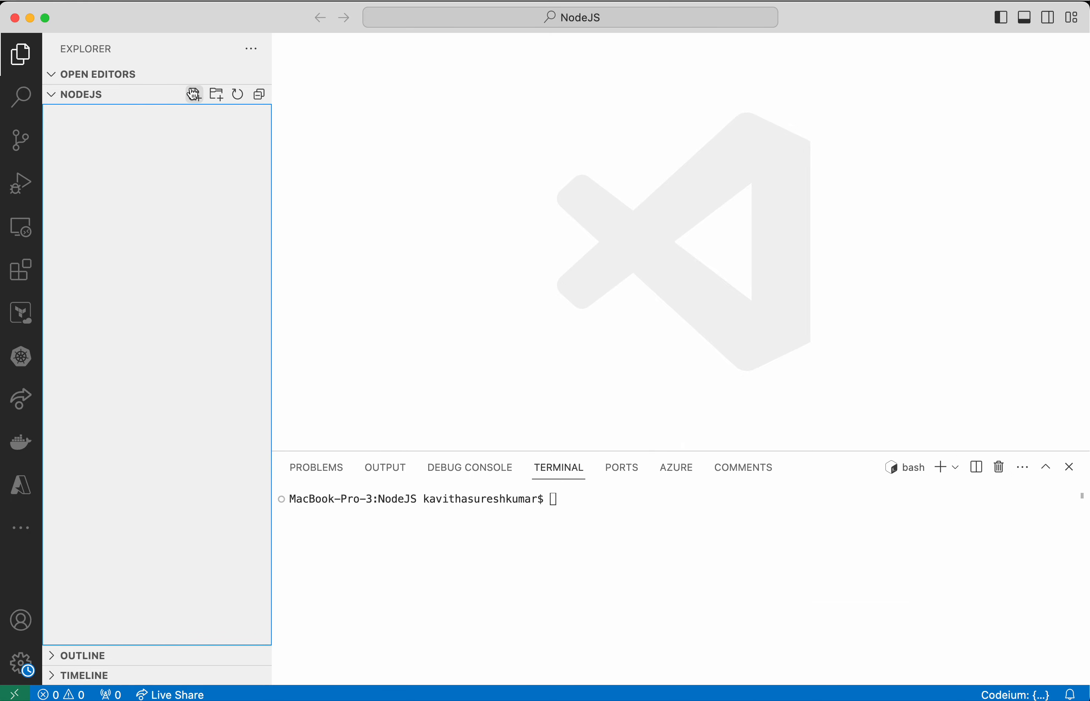
Create app.js with a comment prompt for a Node.js palindrome program taking user input, accepting Codeium's code.
left_click(194, 95)
type("// create")
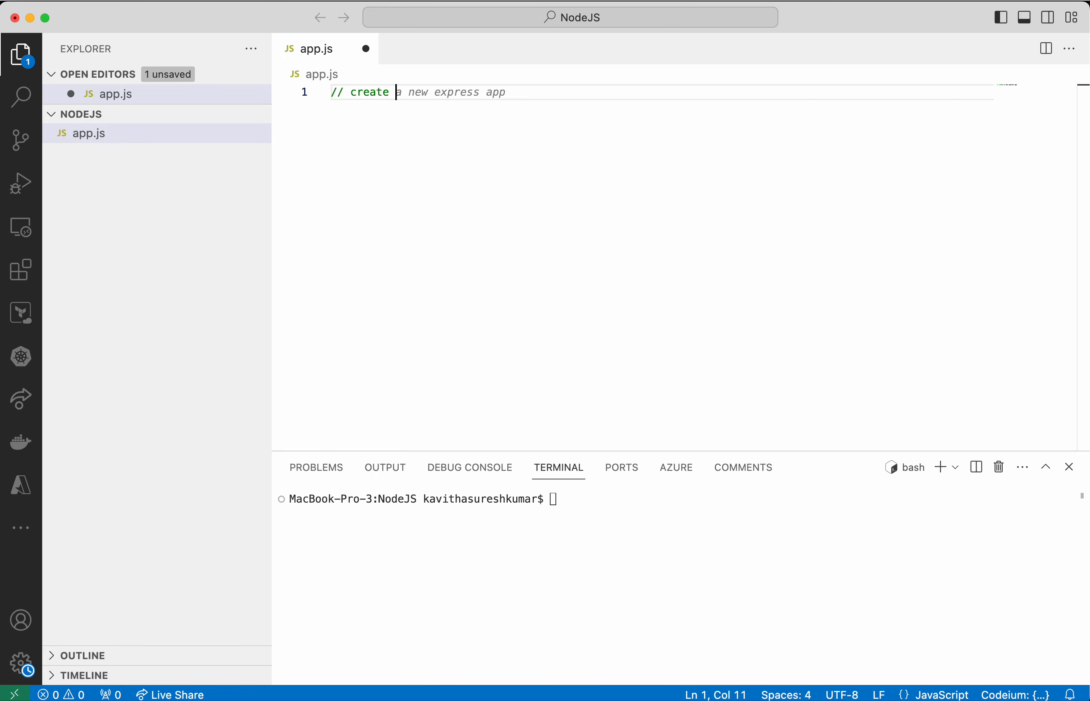
type("nodejs p")
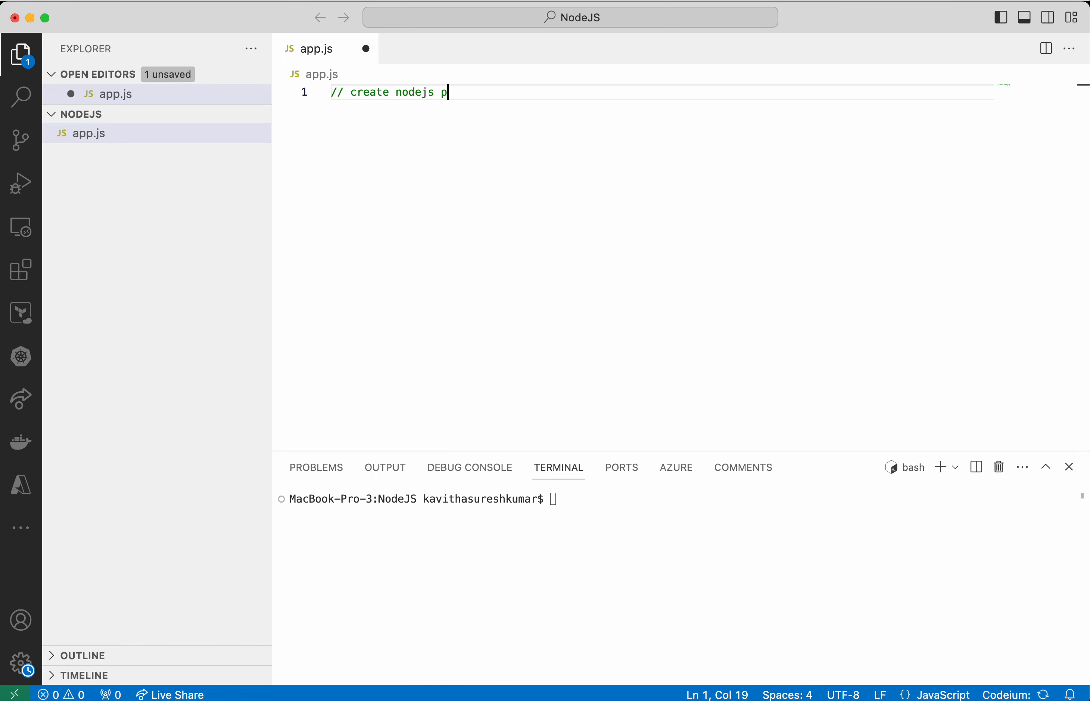
type("rogram to")
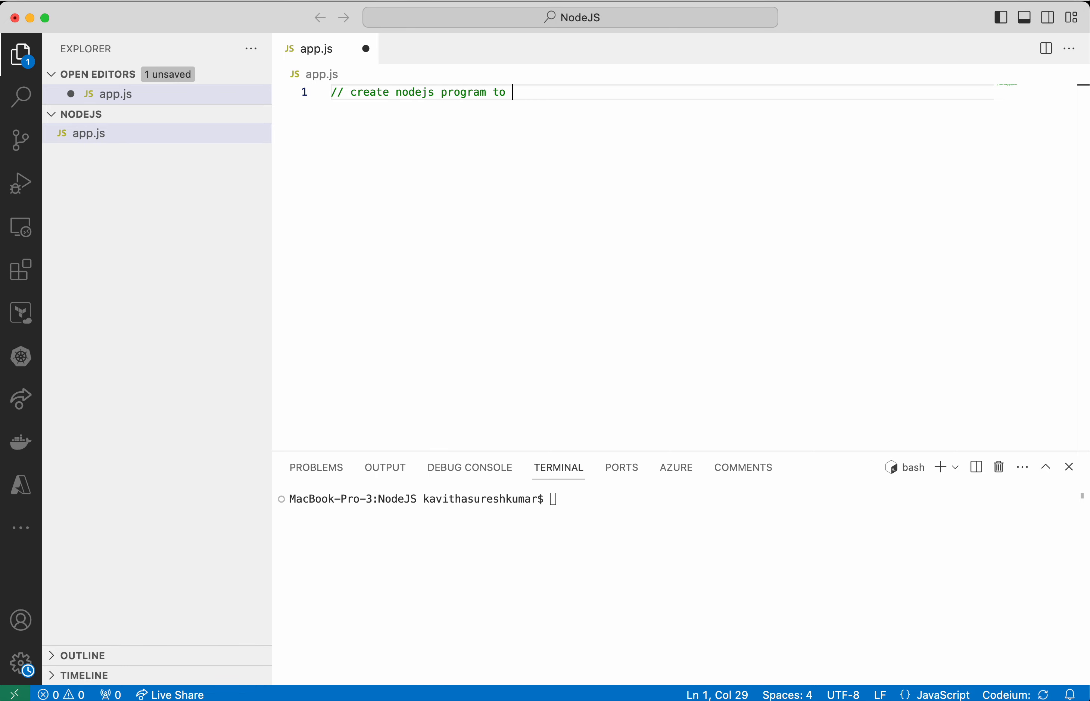
type("identify pali")
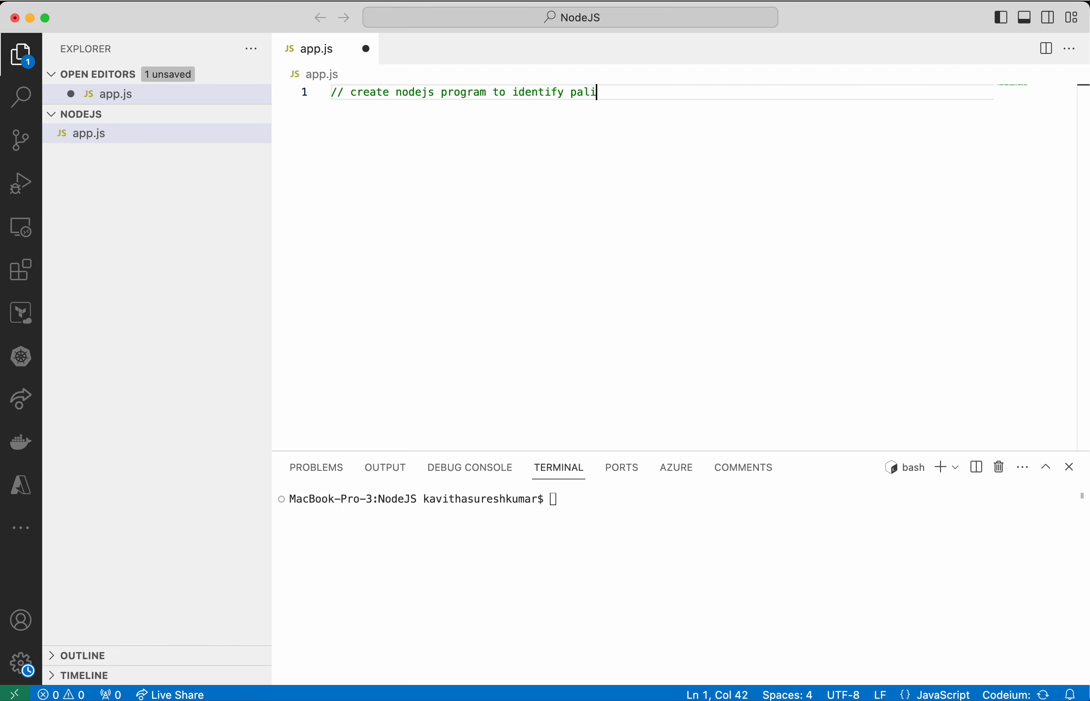
type("ndrome s")
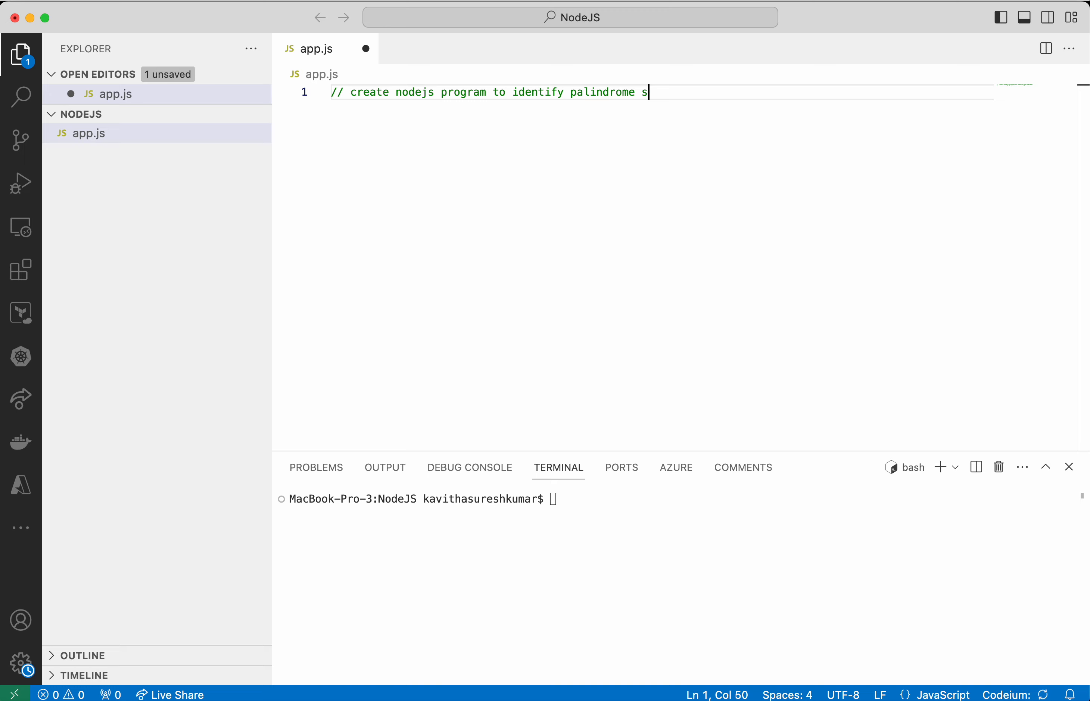
type("tring by")
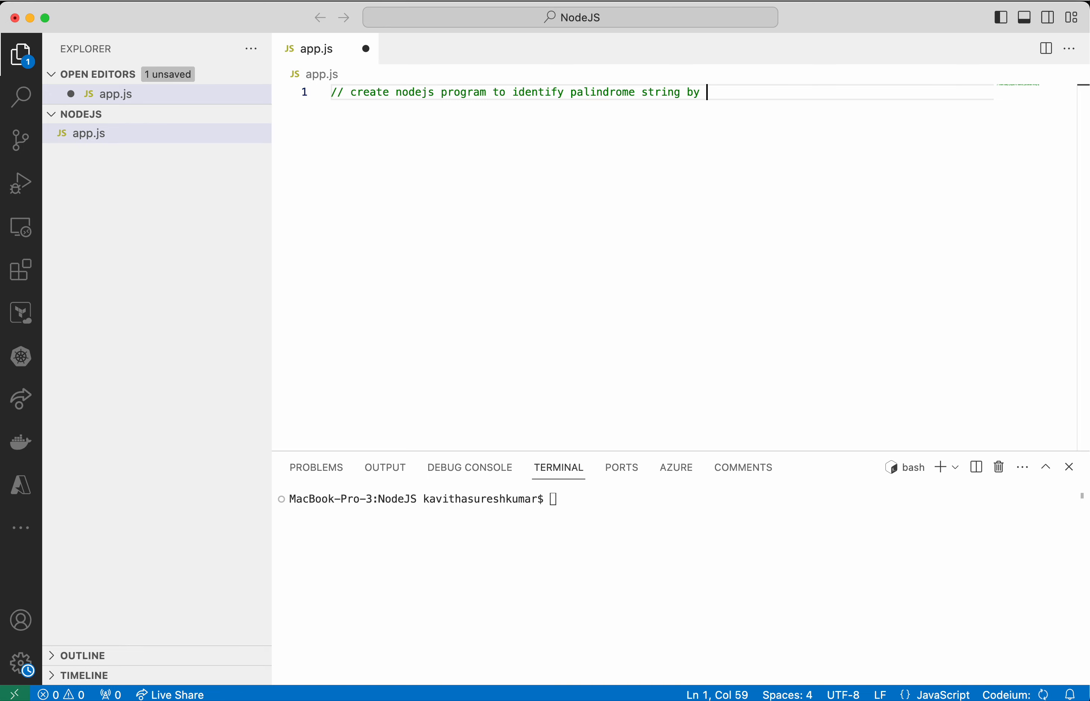
type("taking user input")
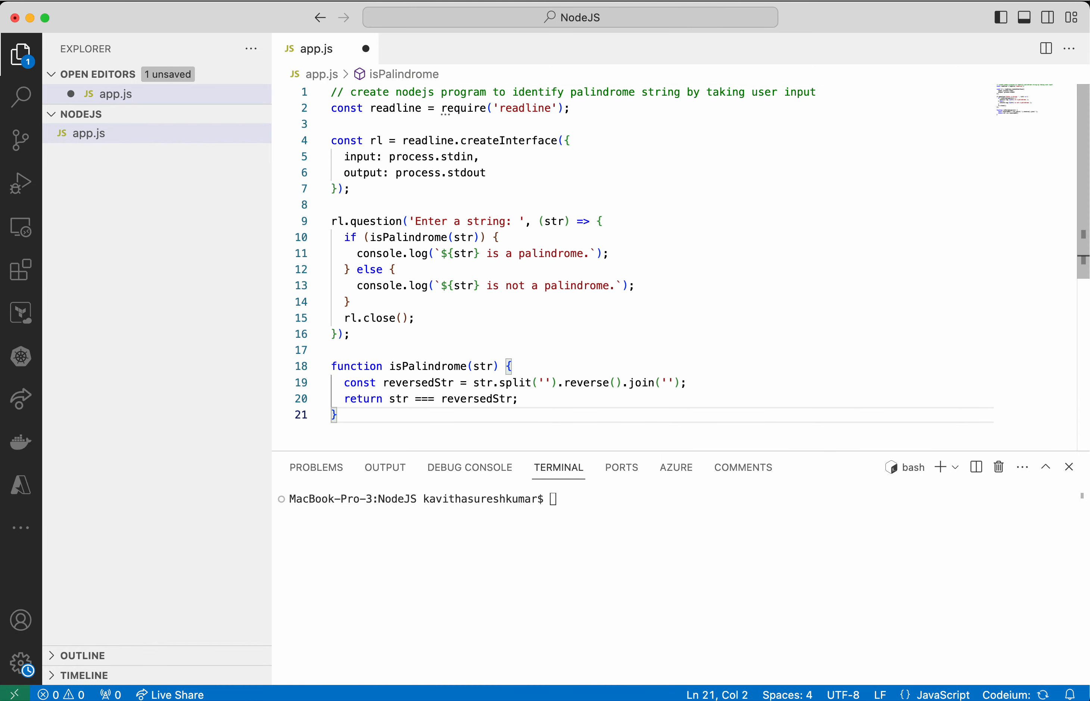
Add input normalization with toLowerCase and non-alphanumeric stripping in the callback, then save app.js.
left_click(598, 221)
type("str = str.toLowerCase().replace(/[^a-zA-Z0-9]/g, '');")
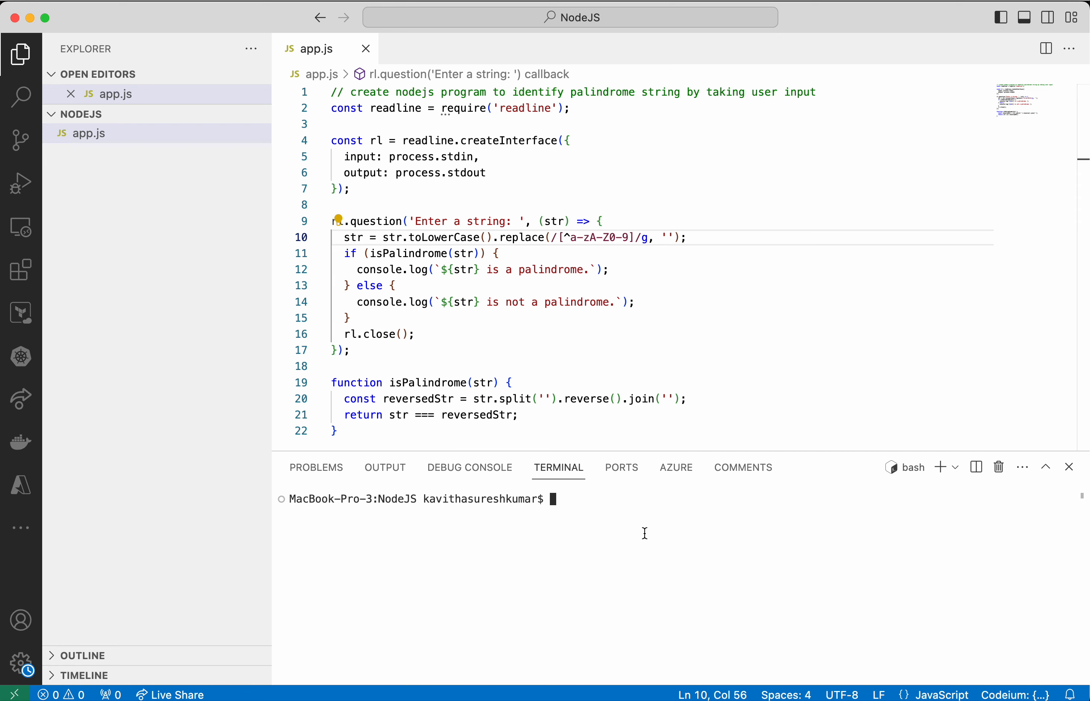
mouse_move(632, 503)
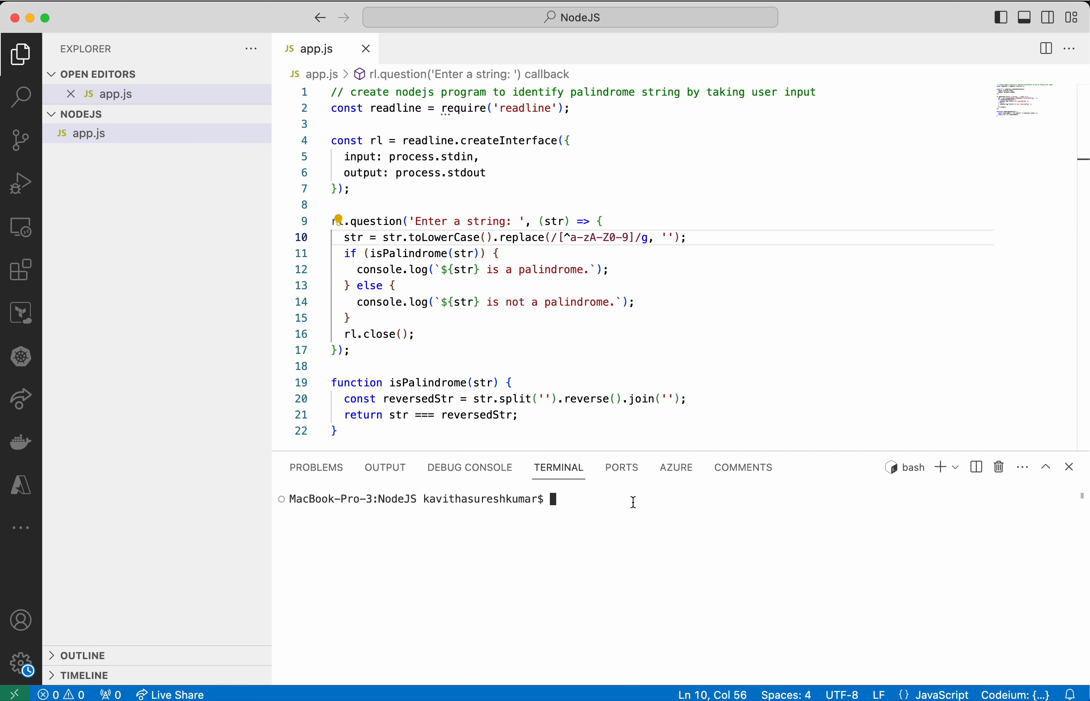
Run node app.js twice, checking 'hello' (not a palindrome) and 'Malayalam' (a palindrome).
type("node app.js")
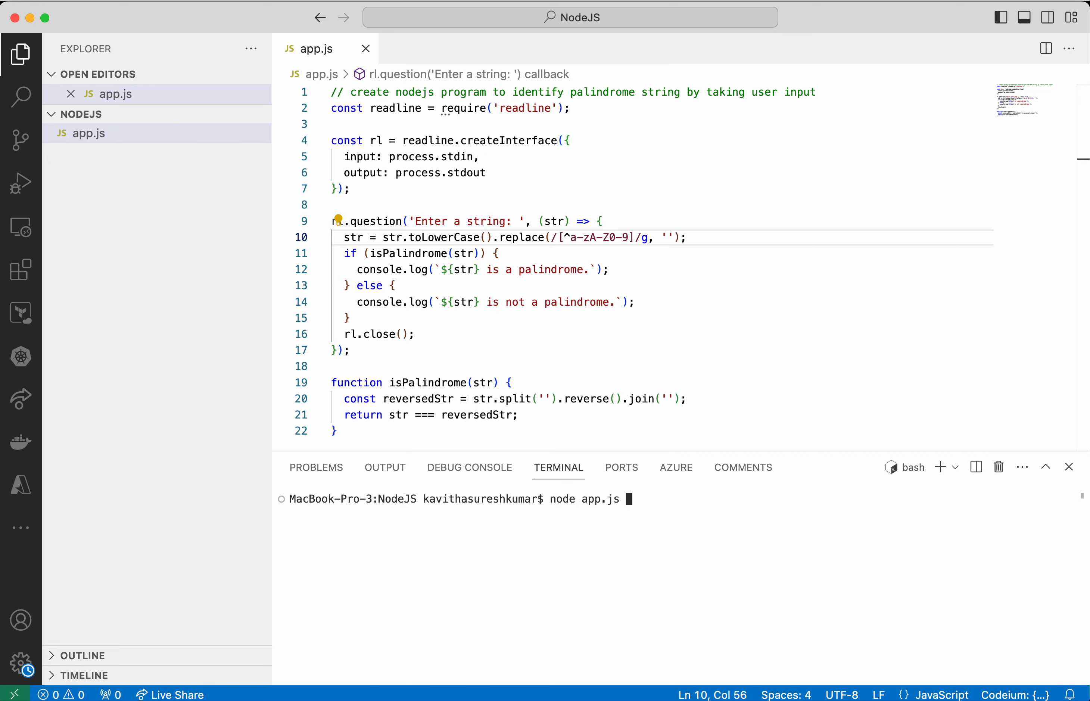
type("hello")
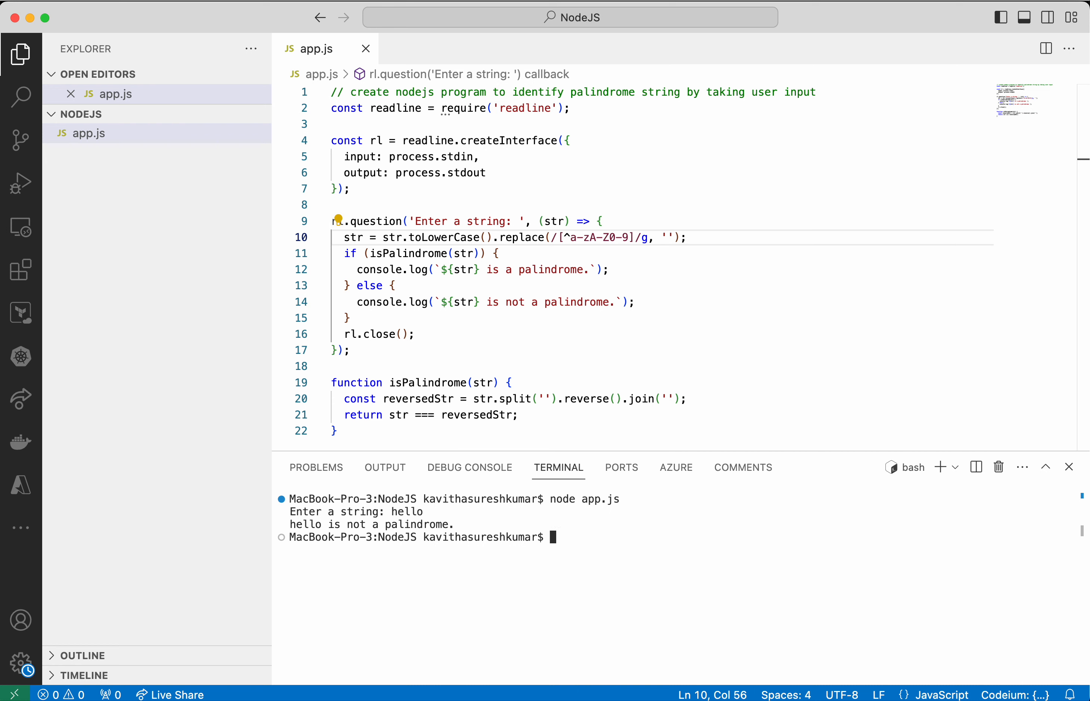
type("node app.js")
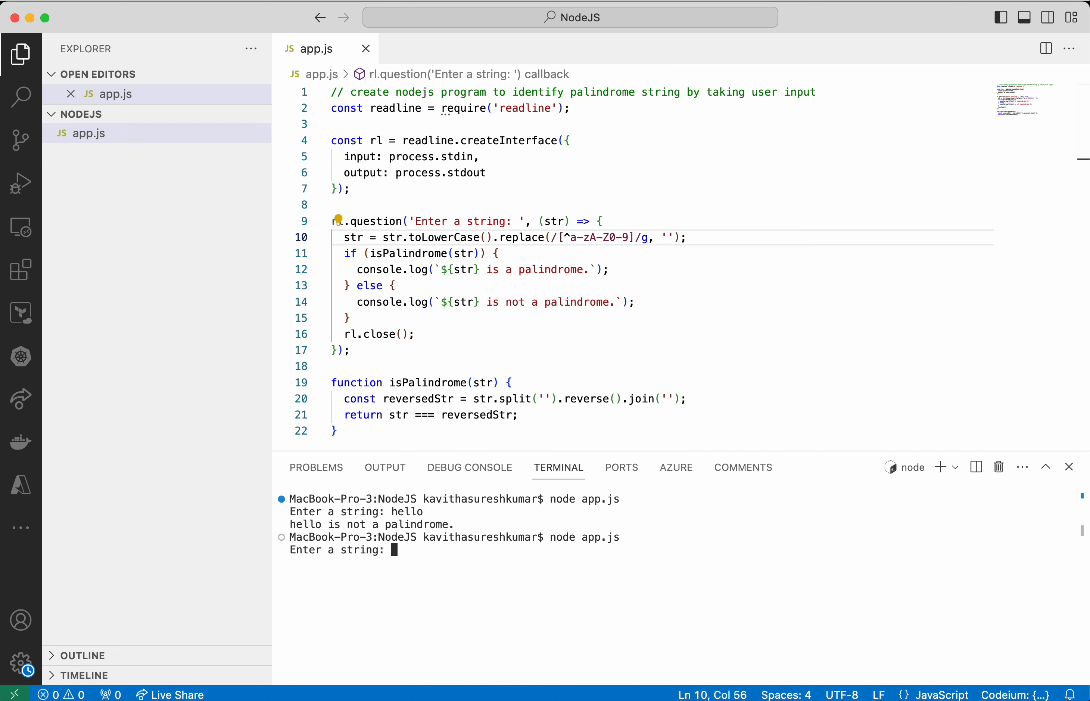
type("Mala")
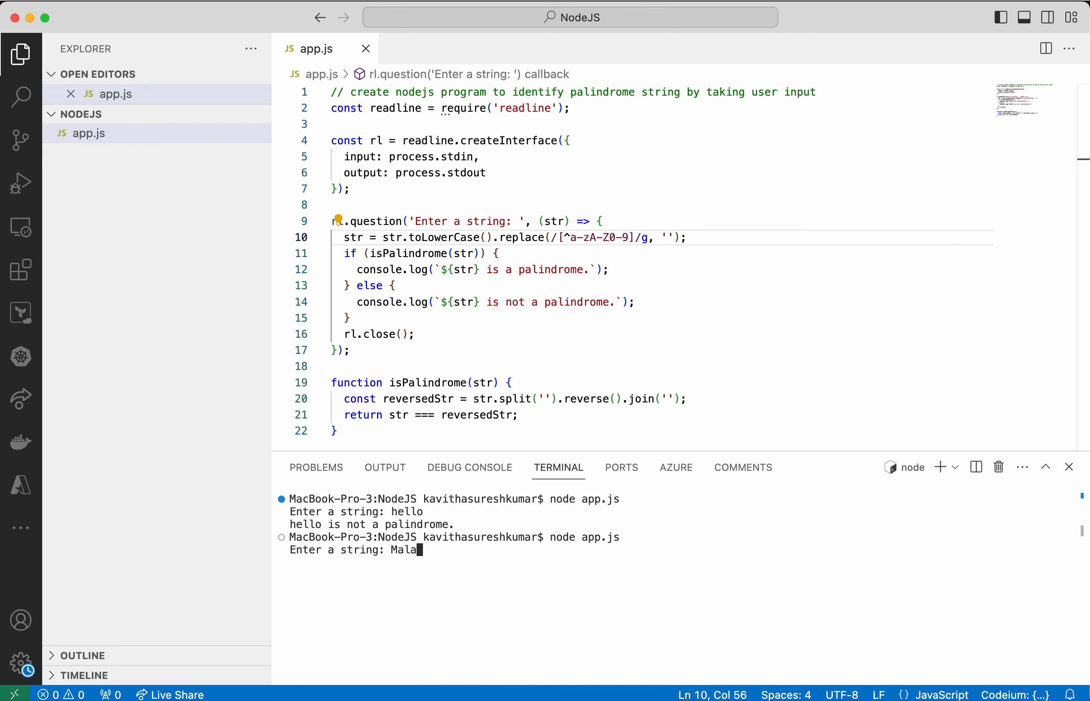
key("Return")
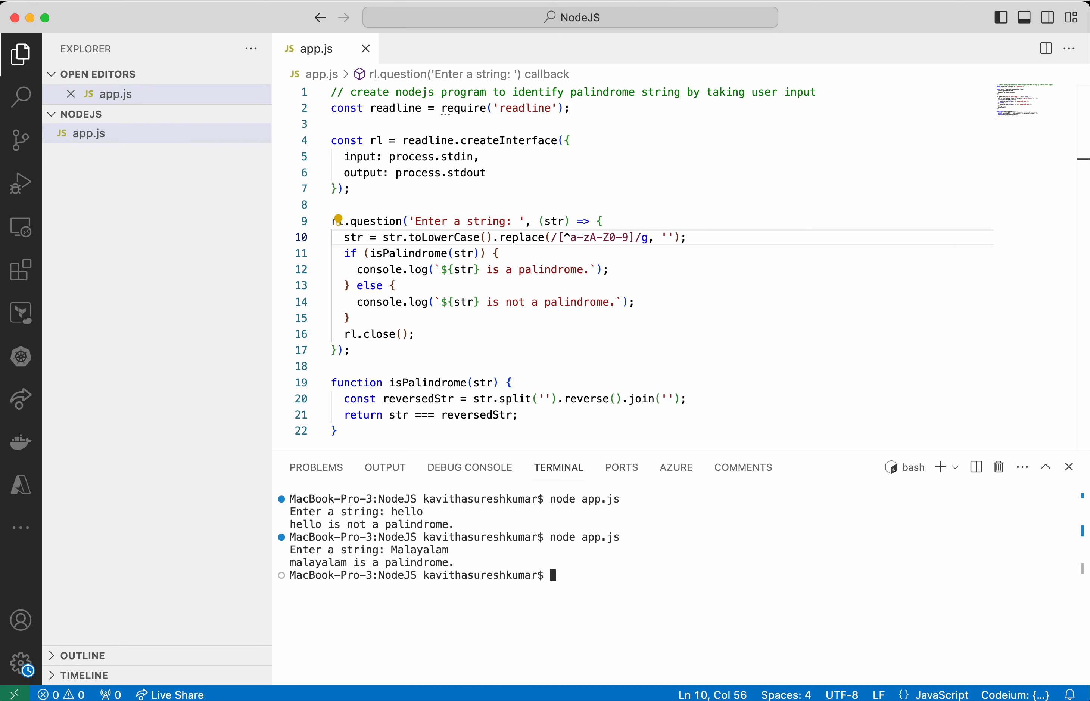